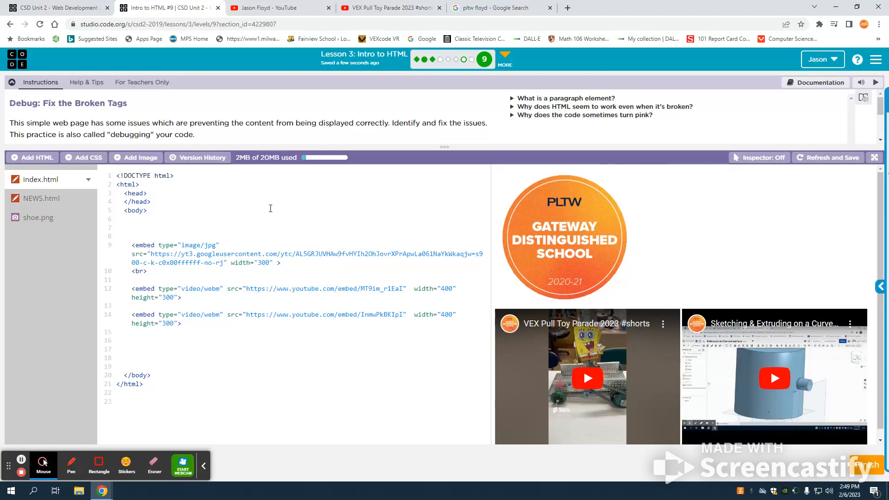
Step: Preview the VEX Pull Toy Parade and Sketching & Extruding videos, then move to empty line 7
left_click(587, 378)
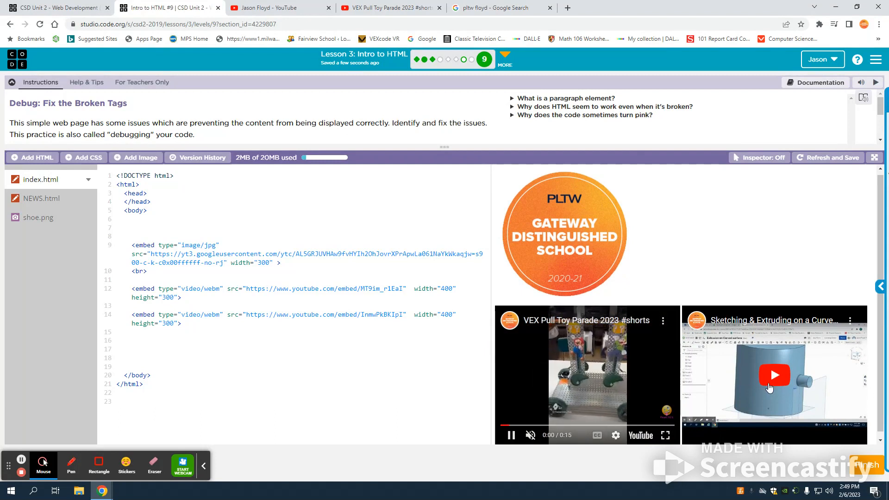
left_click(774, 375)
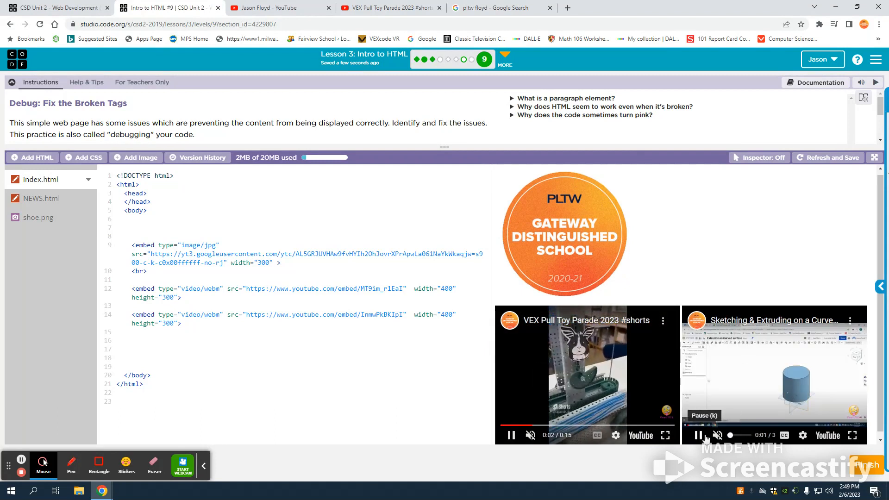
left_click(699, 435)
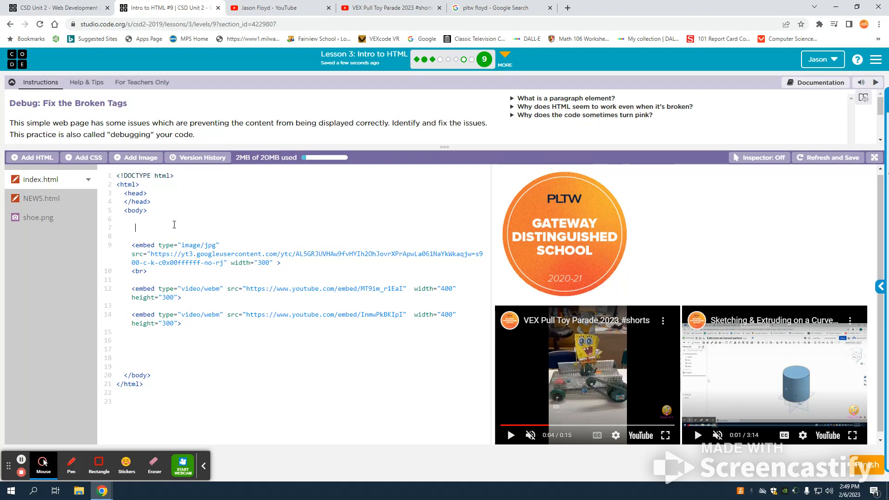
Step: Start an embed tag on line 7 with type="video/webm" and a src= attribute
type("<embed")
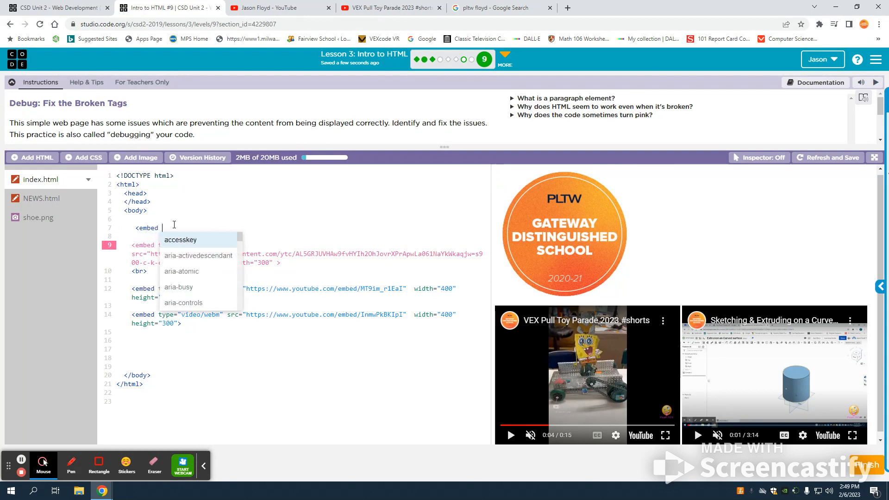
type("type=\"")
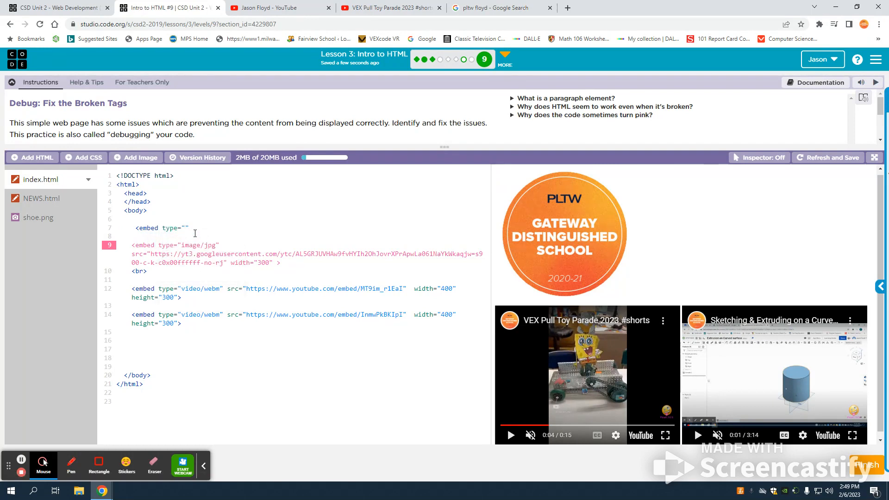
type("vide")
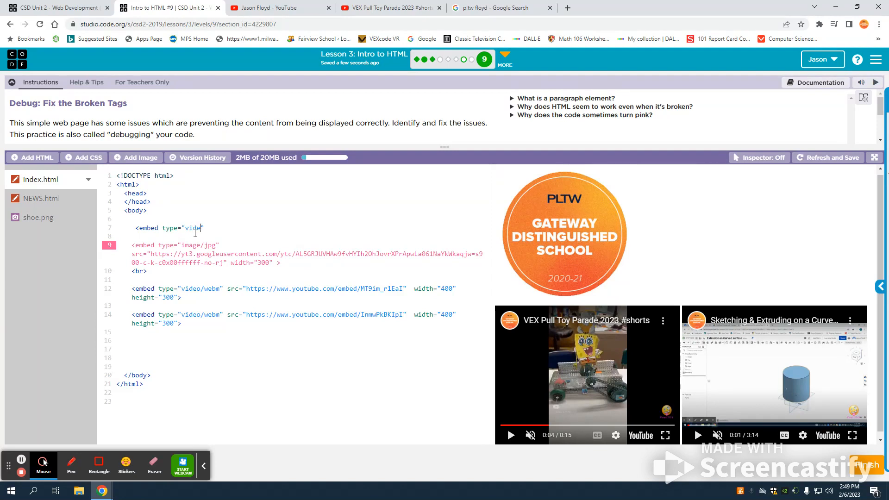
type("o/")
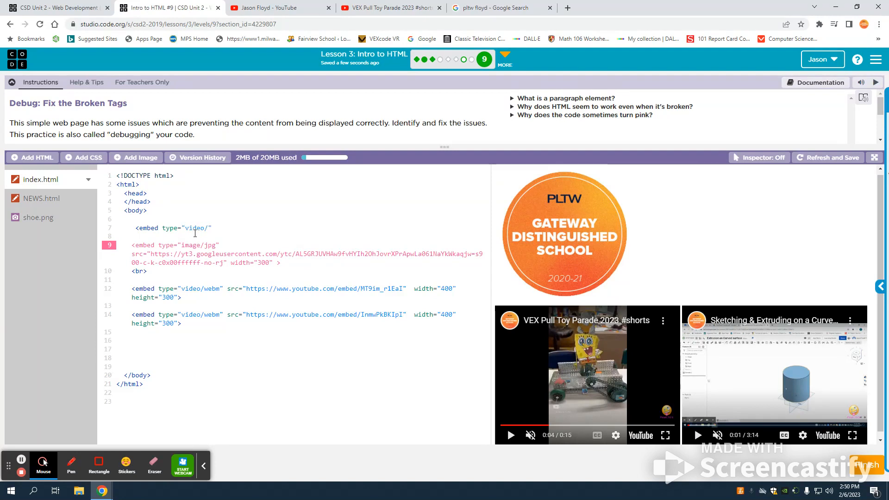
type("we")
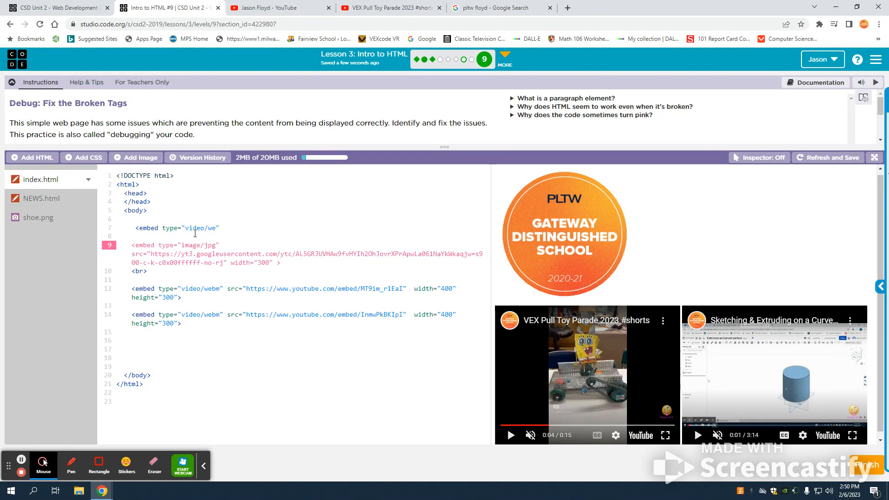
type("bm")
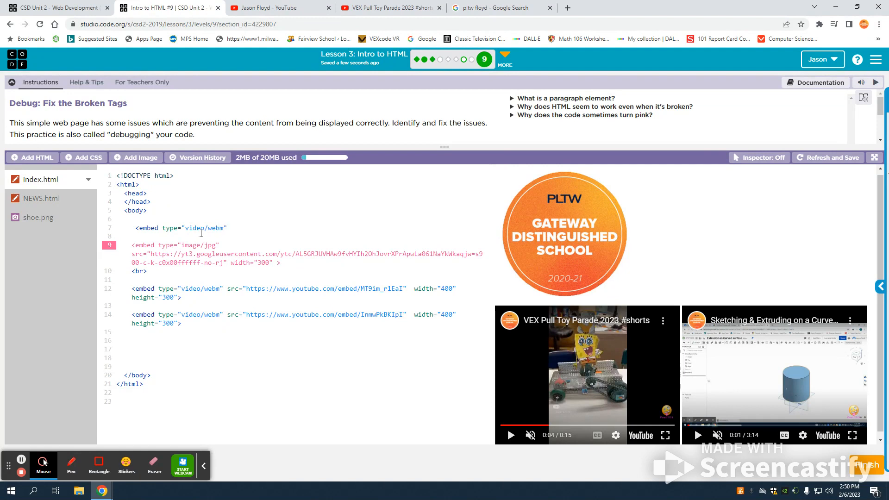
type("sr")
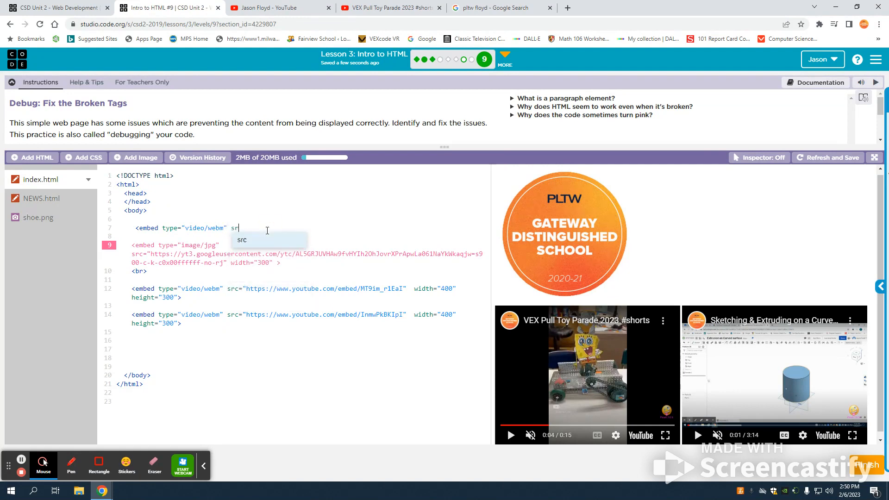
type("c=")
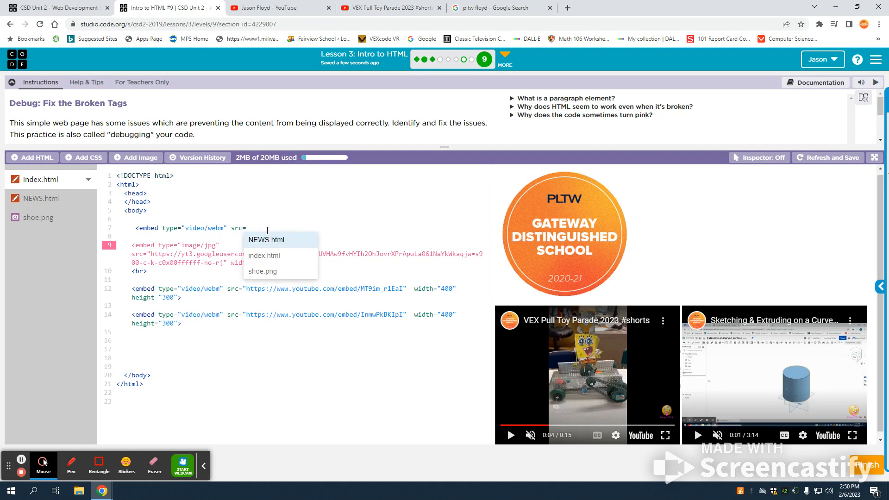
Step: Get the embed src address for the VEX Pull Toy Parade short from YouTube's Share > Embed code
left_click(390, 7)
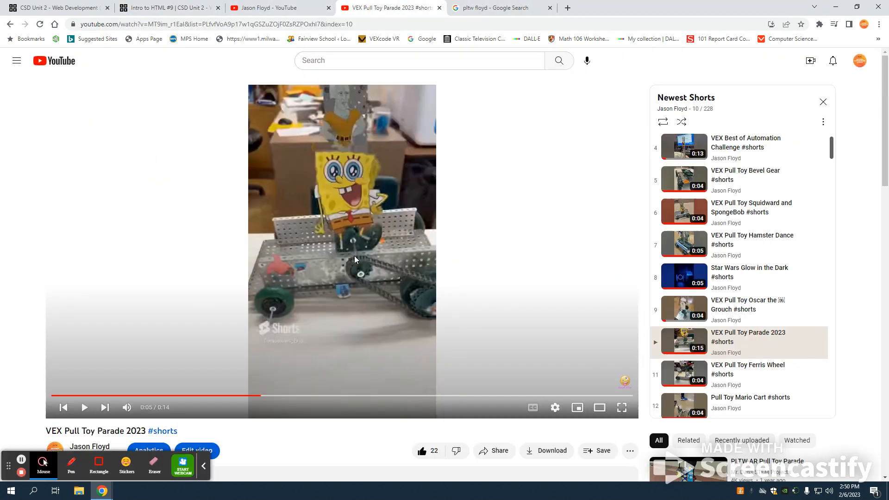
mouse_move(495, 451)
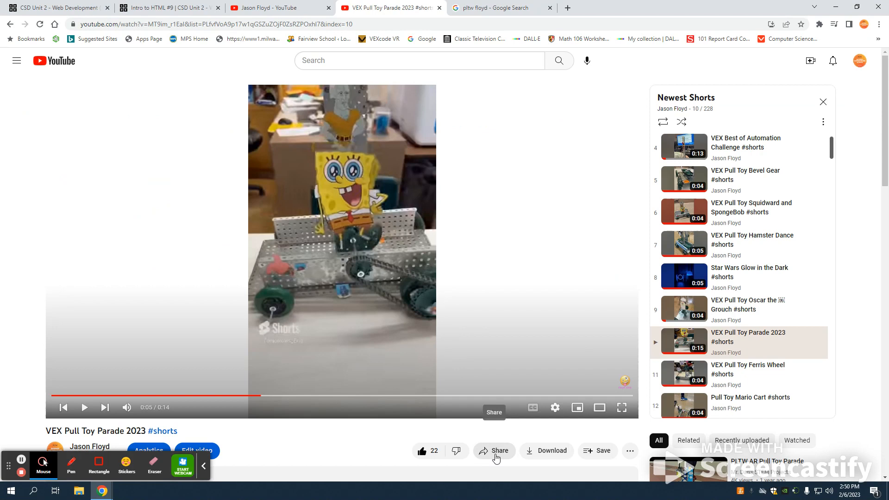
left_click(492, 451)
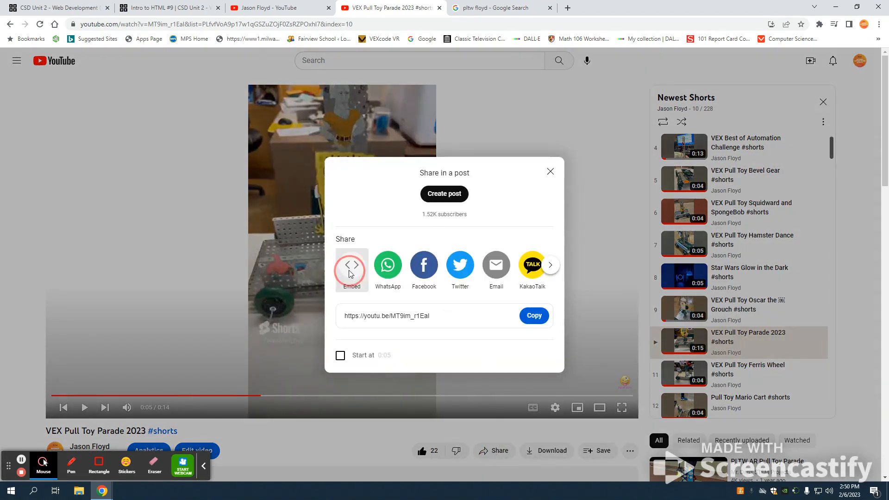
left_click(351, 264)
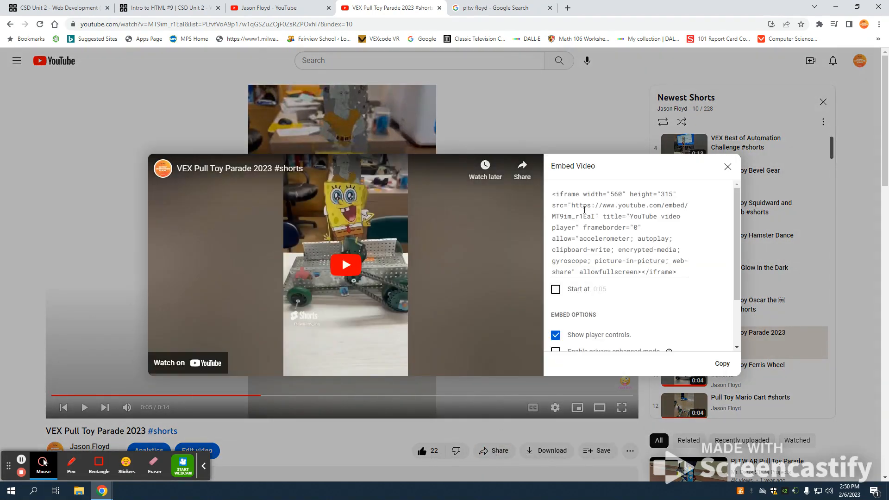
left_click(553, 205)
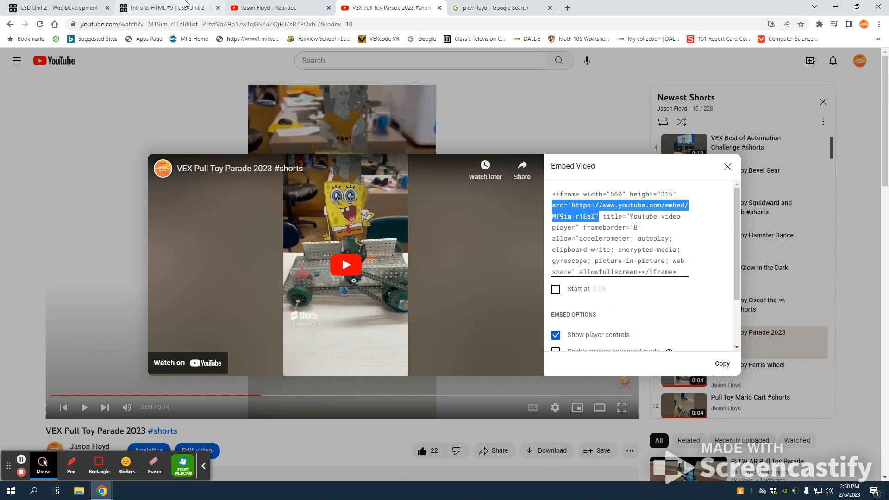
left_click(165, 7)
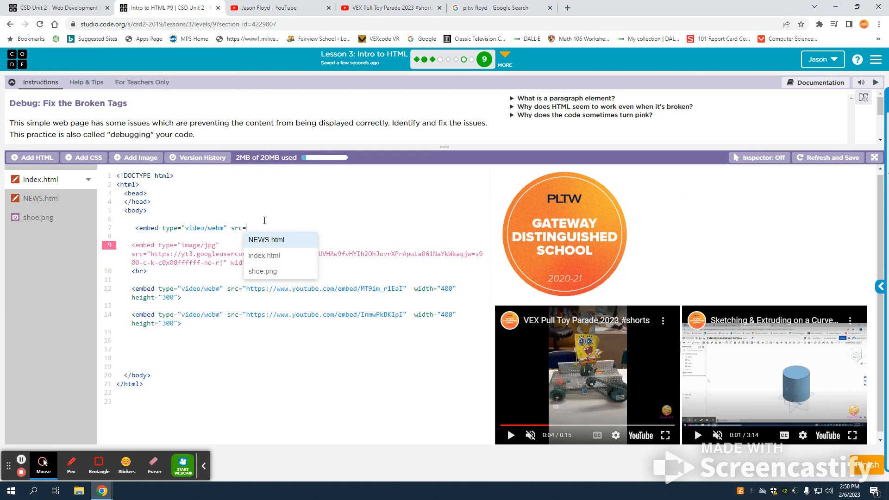
type("=\"https://www.youtube.com/embed/MT9im_r1EaI\"")
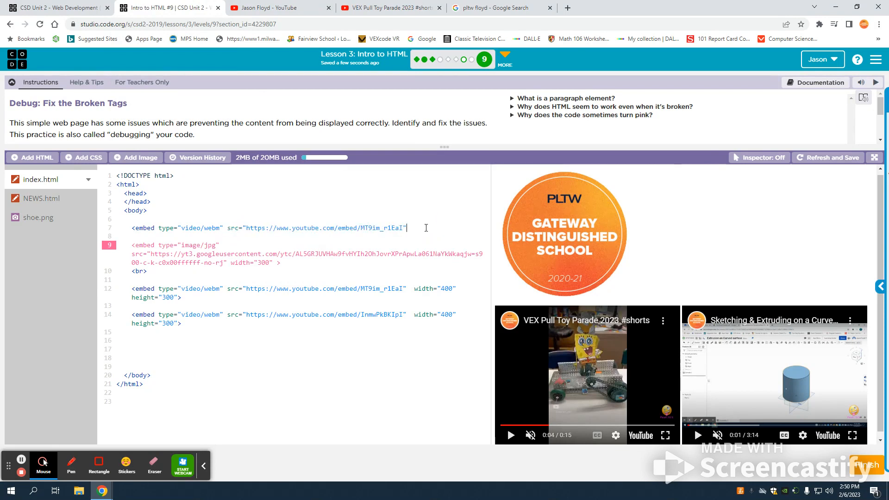
type("width=\"400")
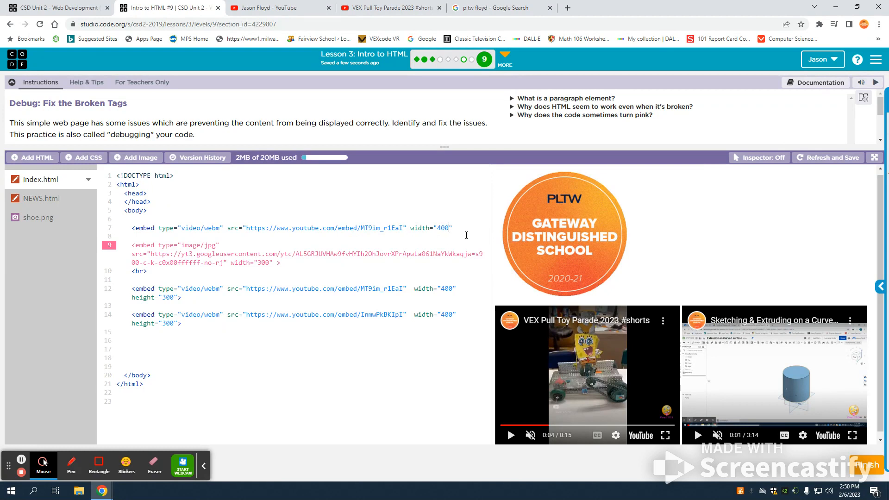
type(">")
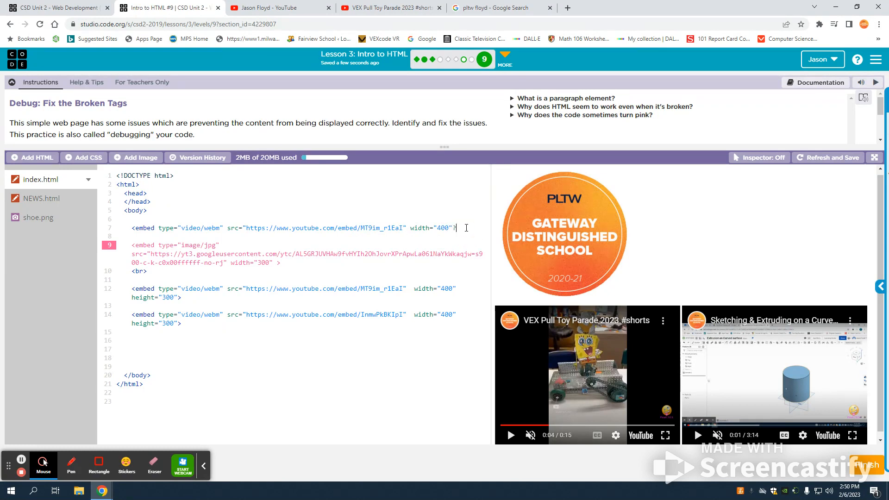
Step: Add height="600" to the VEX short embed so it shows as a tall video
left_click(828, 158)
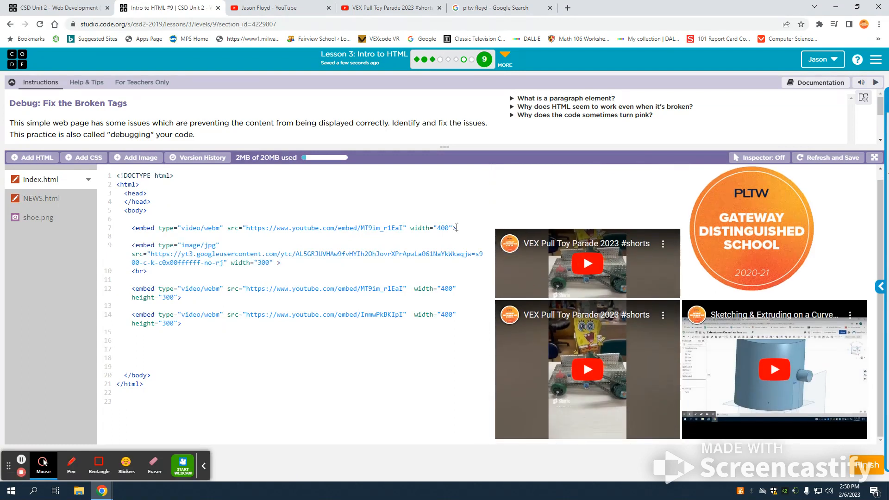
type("height=")
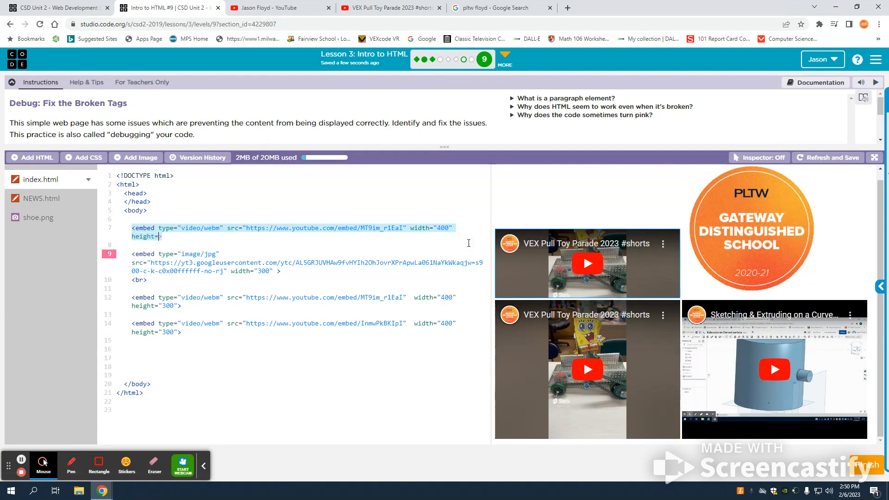
type("600px")
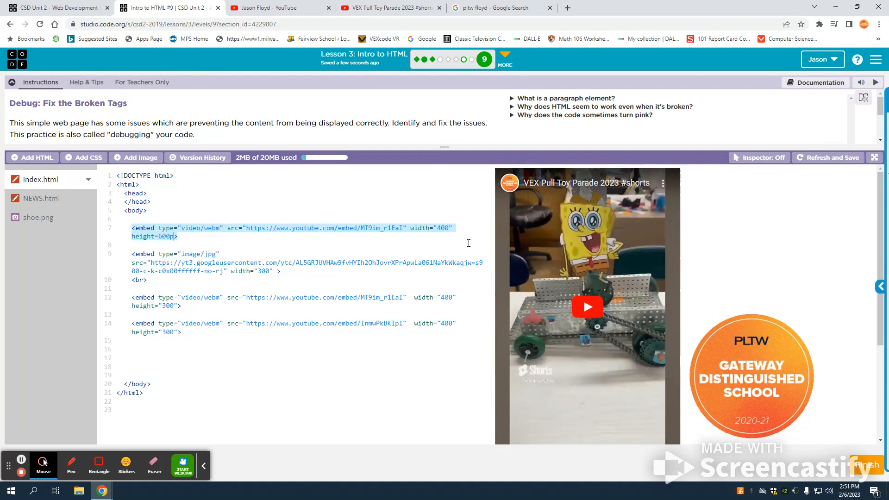
key("Backspace")
type("\">")
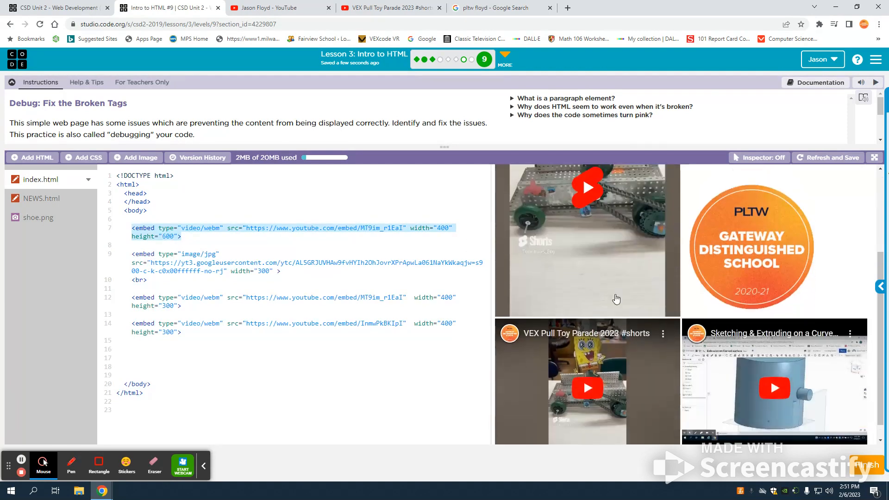
Step: Add a <br> after the tall VEX short embed so the badge sits below it
left_click(588, 187)
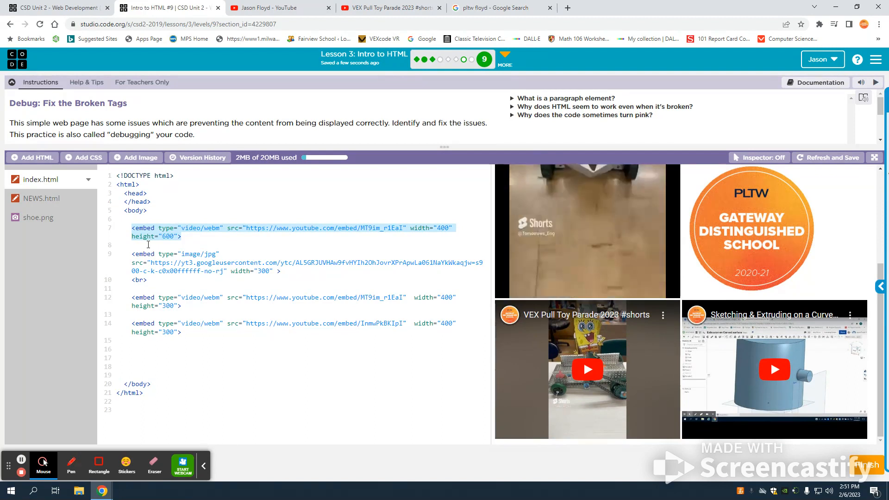
type("<br>")
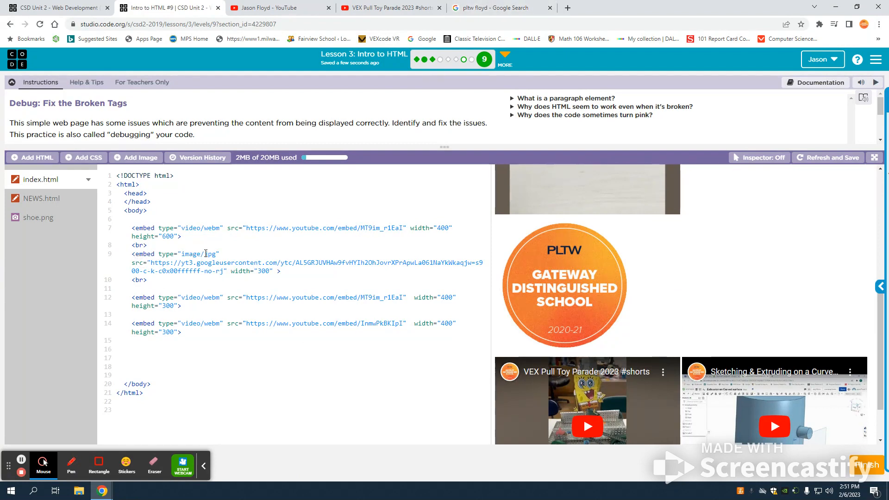
mouse_move(361, 112)
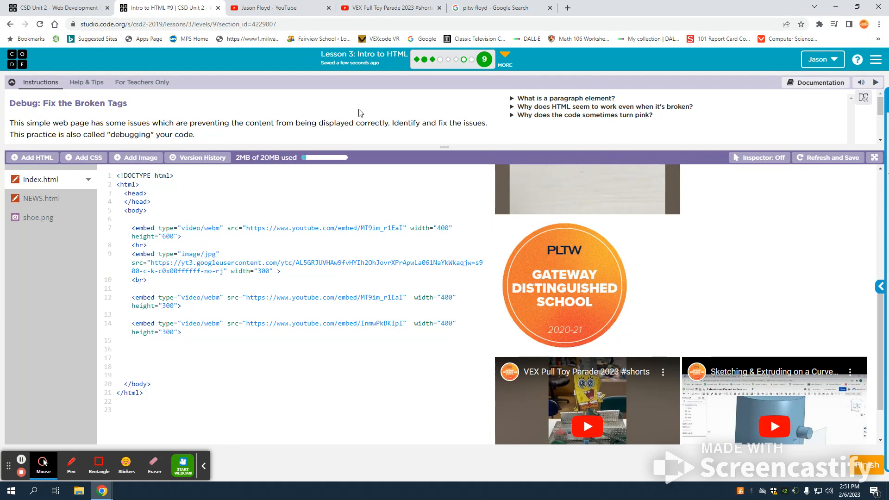
Step: Bring up the PLTW Gateway Distinguished School badge's image options in Google Images, then return to Web Lab
left_click(493, 8)
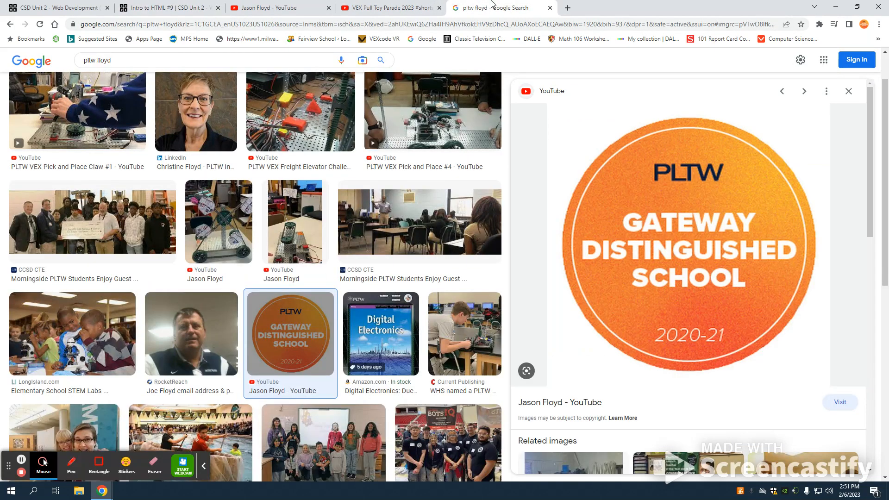
scroll("up", 3)
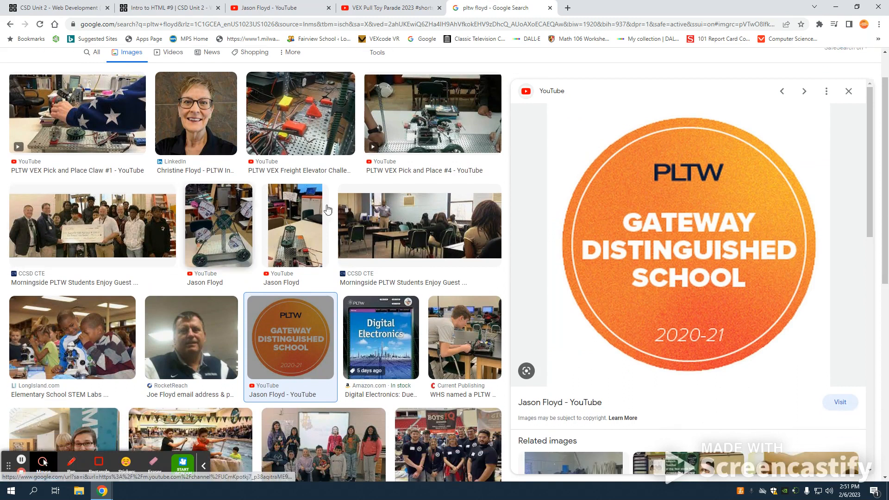
right_click(680, 227)
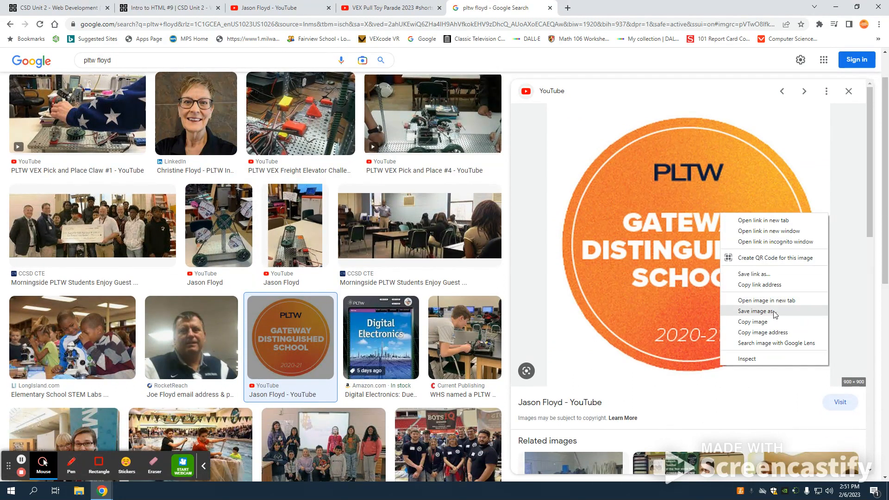
mouse_move(778, 334)
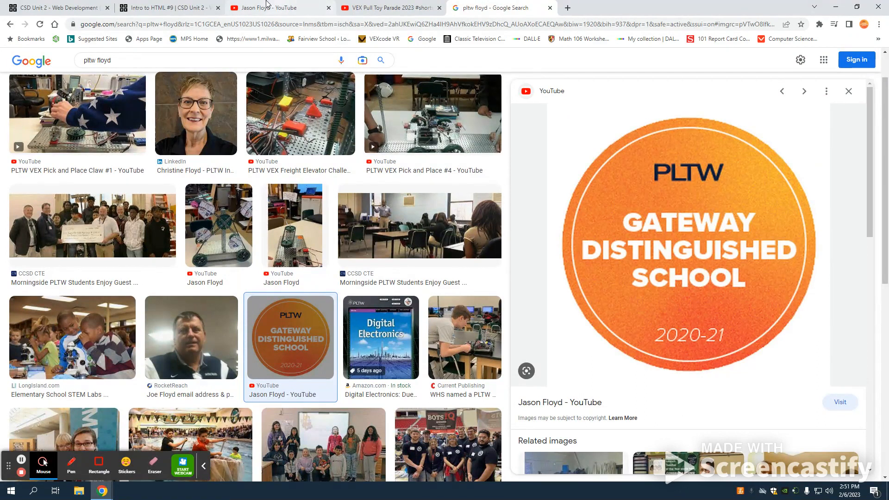
left_click(165, 8)
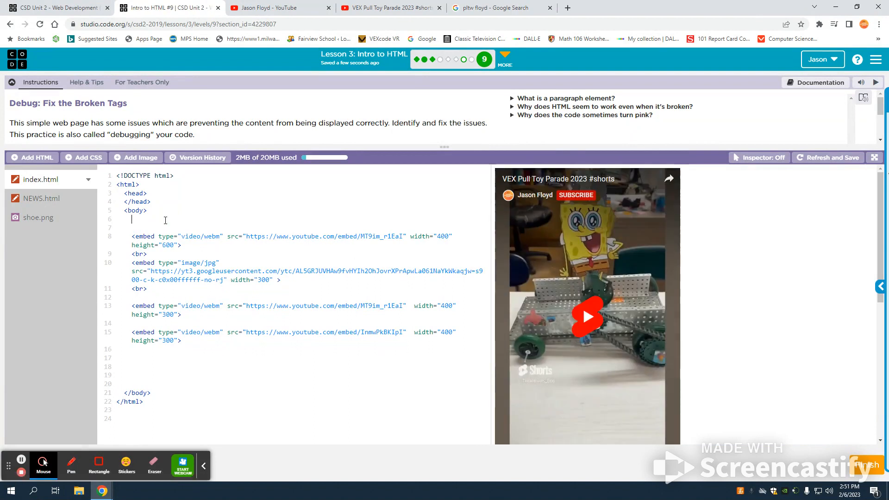
Step: Add an embed with type="image/jpg" and a src for the PLTW badge at the top of the body
type("<embed")
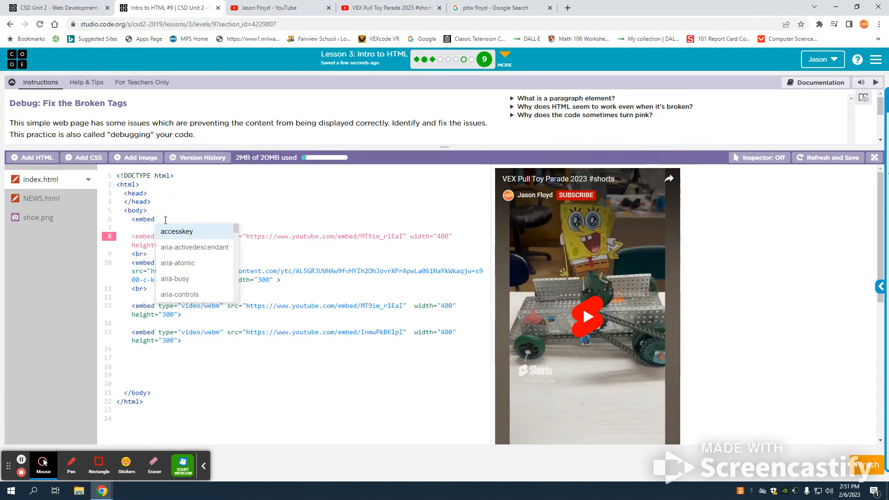
type("type=\"image")
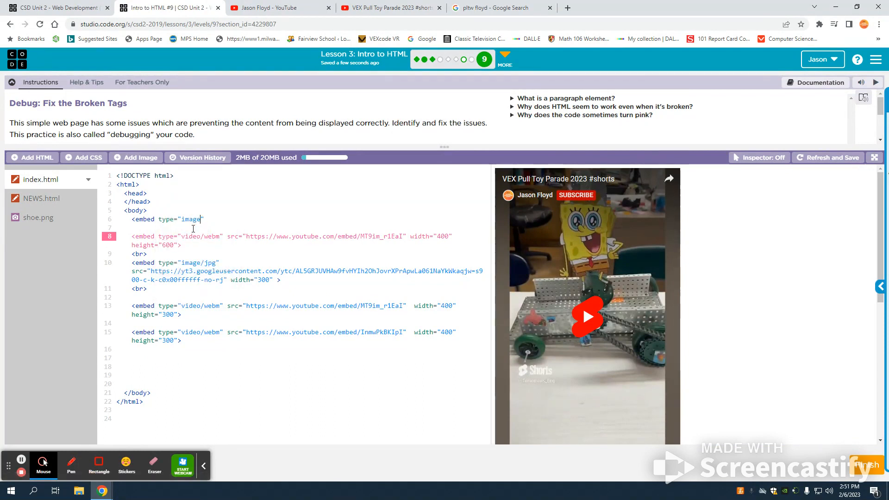
type("/jpg")
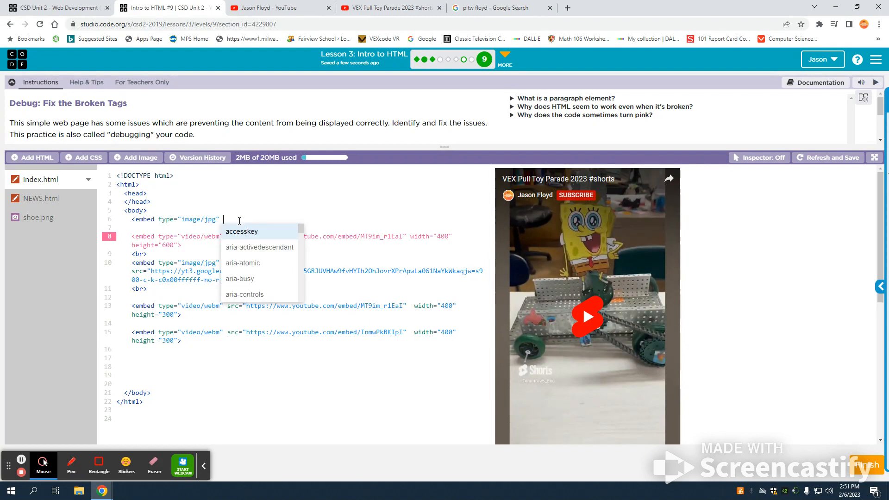
type("sr")
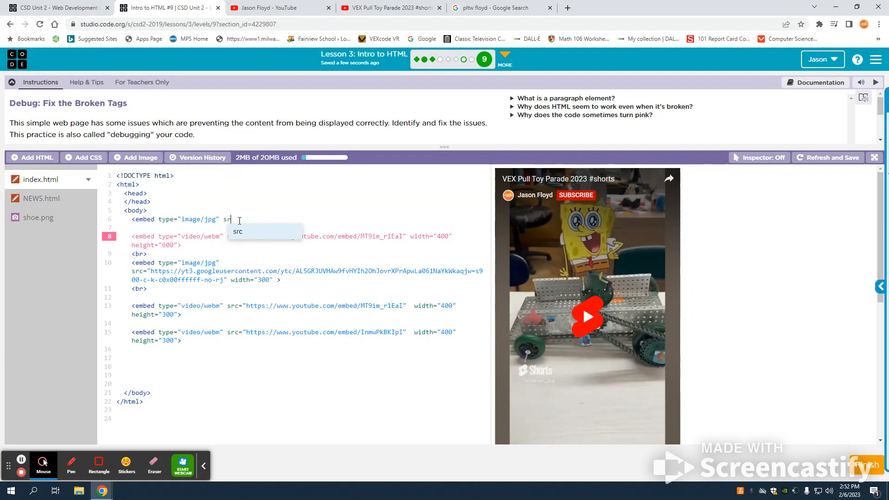
type("=\"\"")
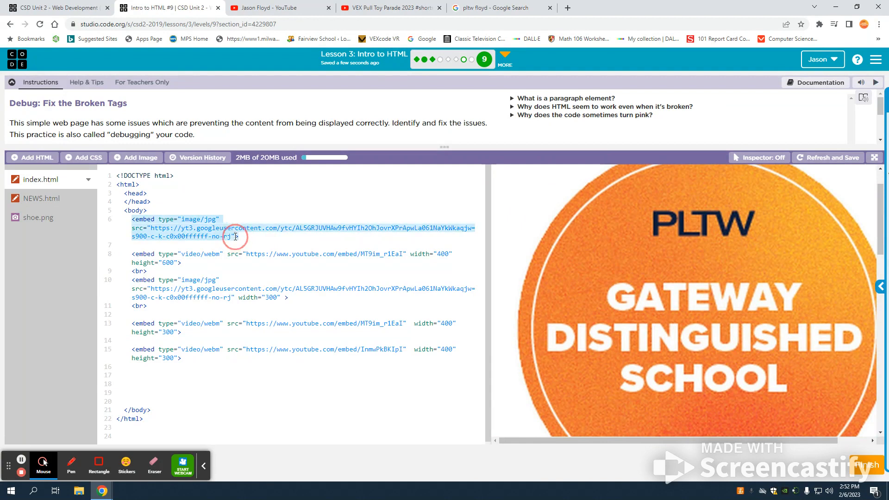
Step: Give the top badge embed height="200px" with a following <br> and view the page full-size
type("height=\"200px")
left_click(291, 244)
type("<br>")
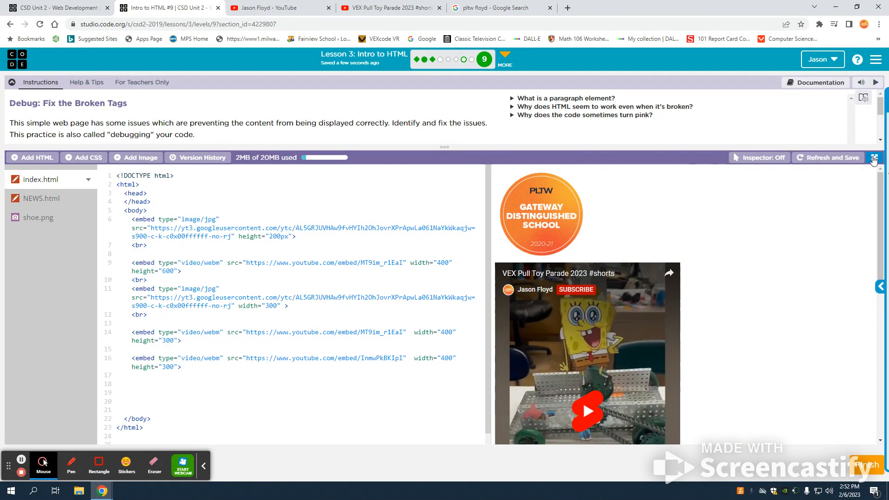
left_click(874, 158)
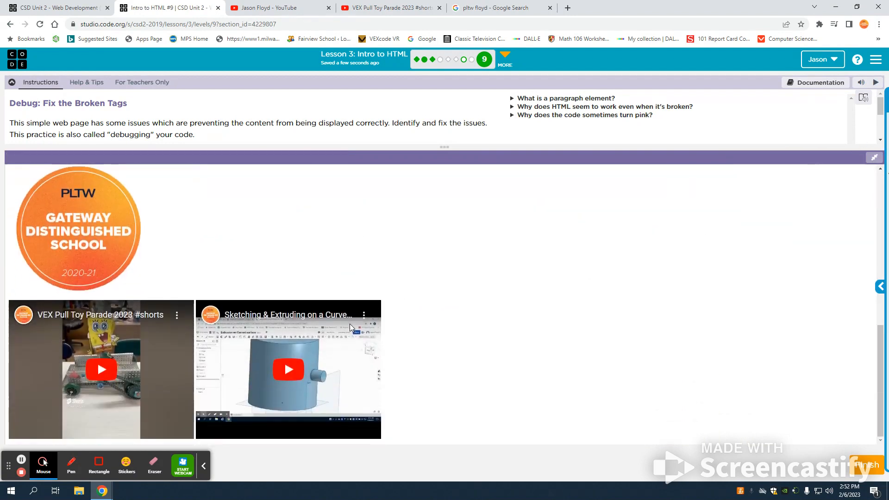